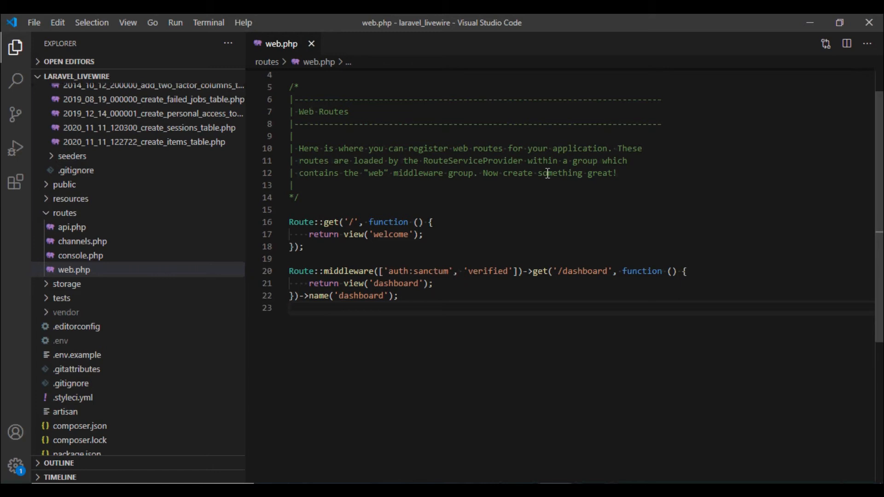
Step: Duplicate the dashboard route as an authenticated /items route returning the items view, named items, and save
left_click(289, 308)
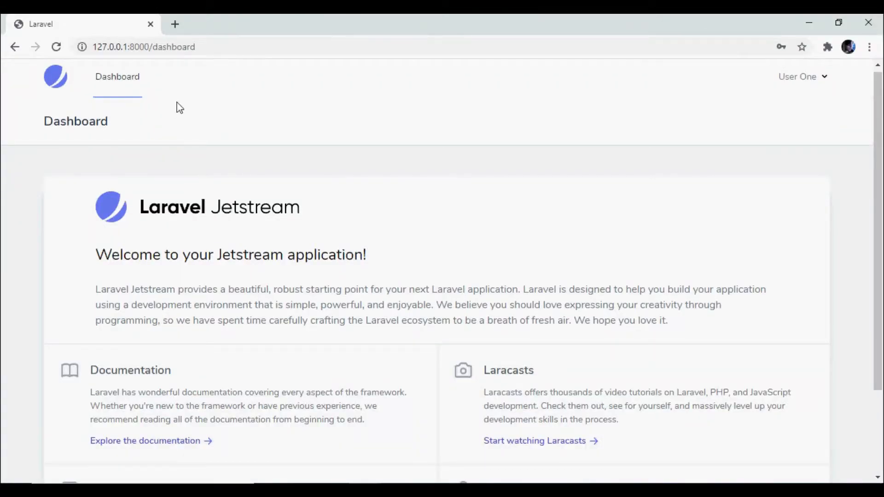
mouse_move(220, 97)
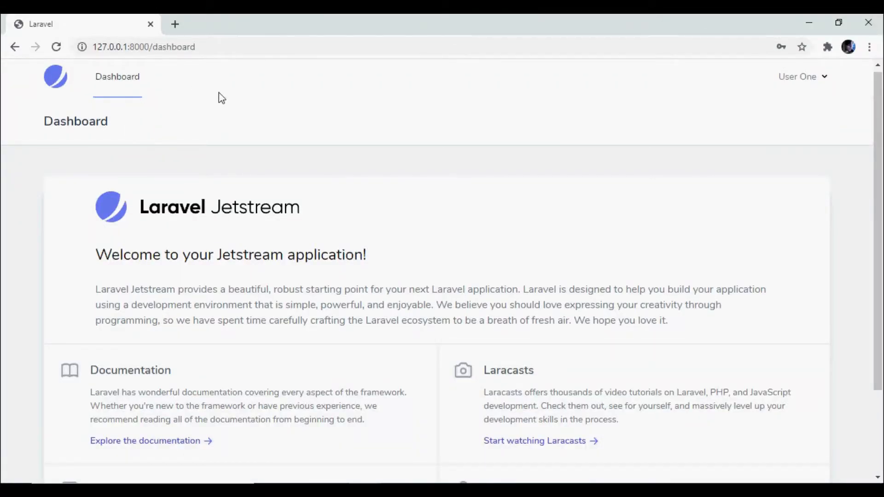
mouse_move(305, 208)
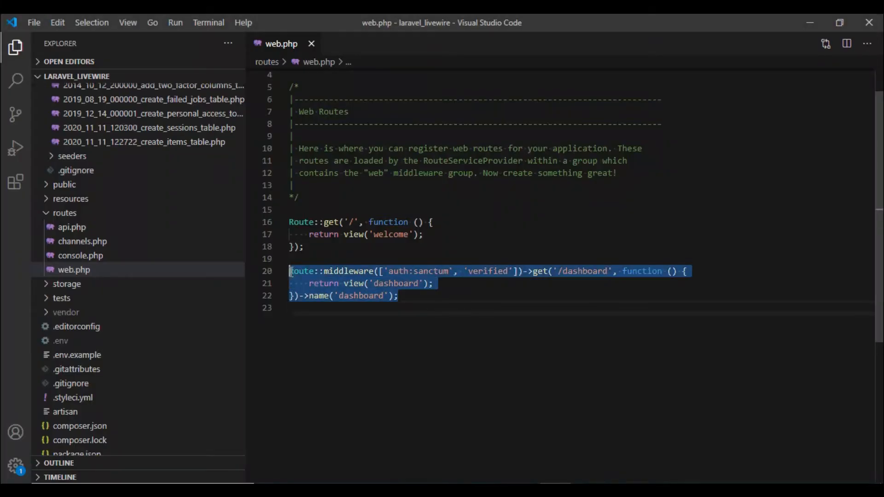
key("ctrl+v")
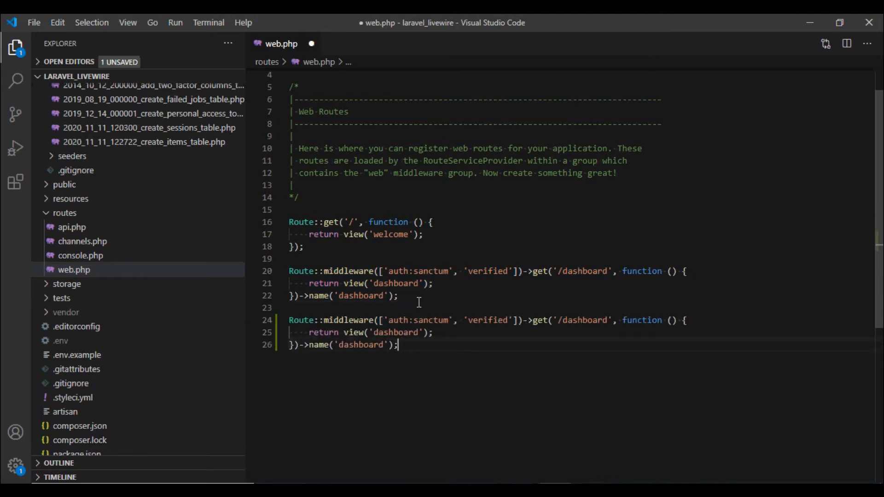
double_click(395, 332)
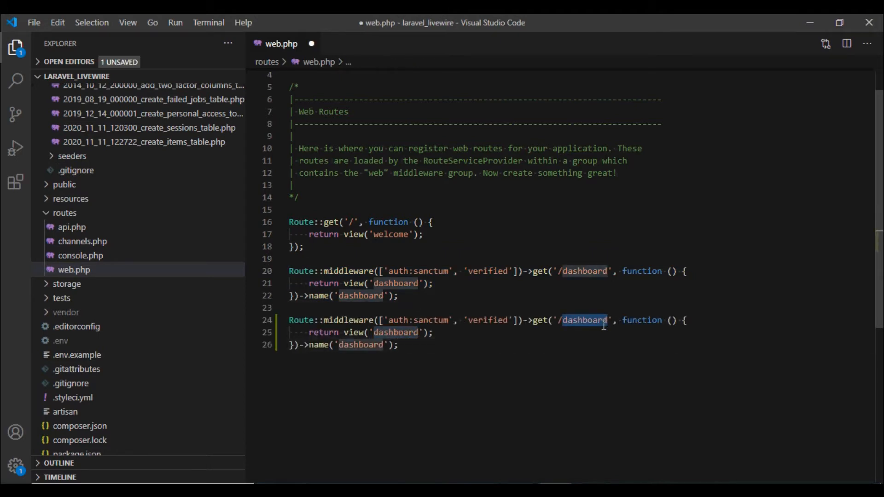
type("items")
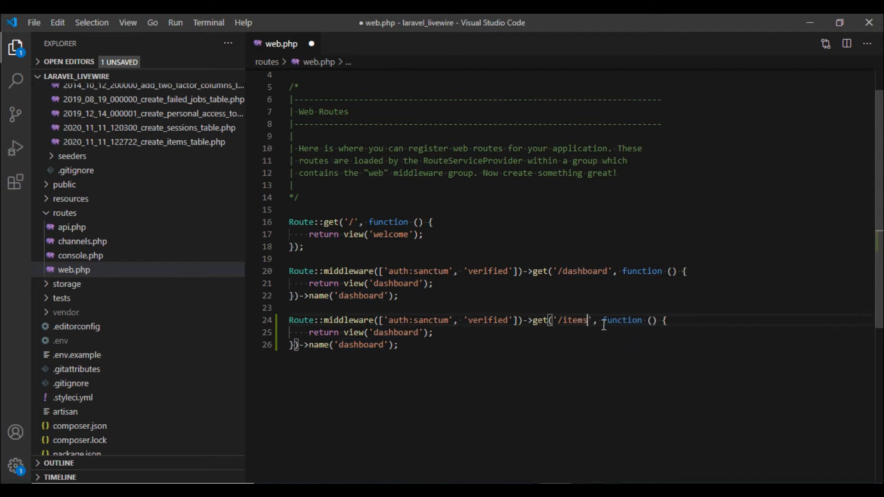
double_click(395, 333)
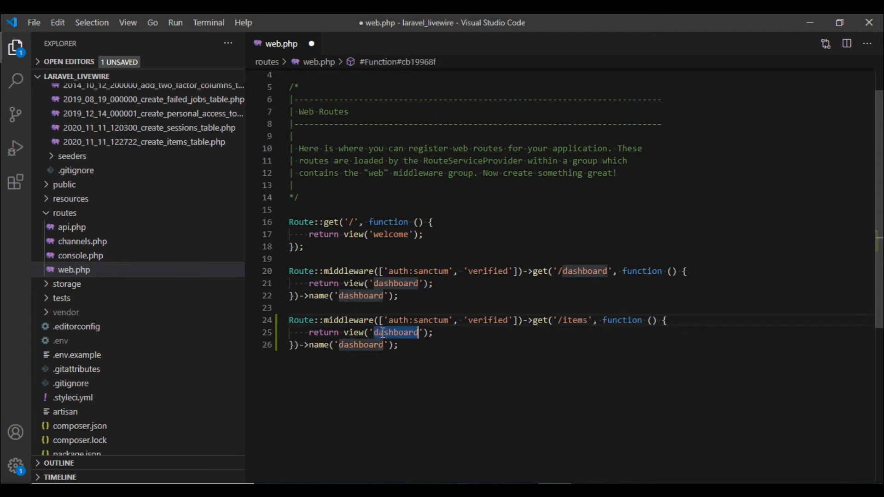
type("items")
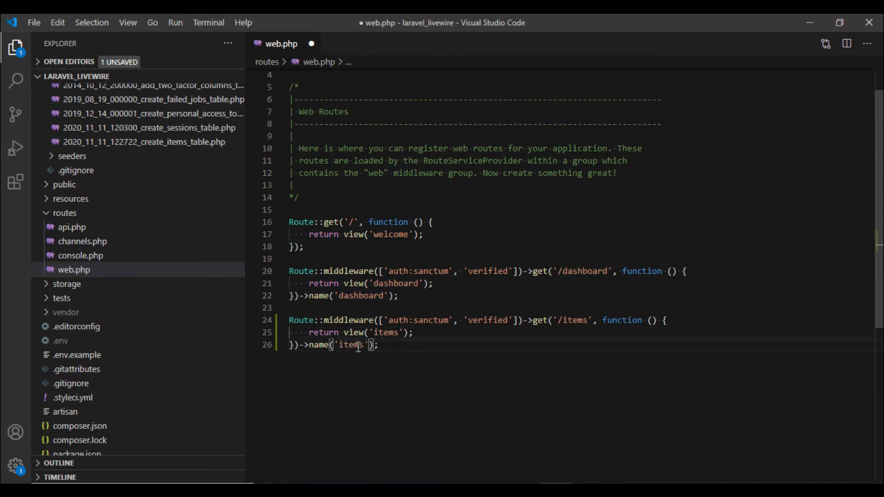
key("ctrl+s")
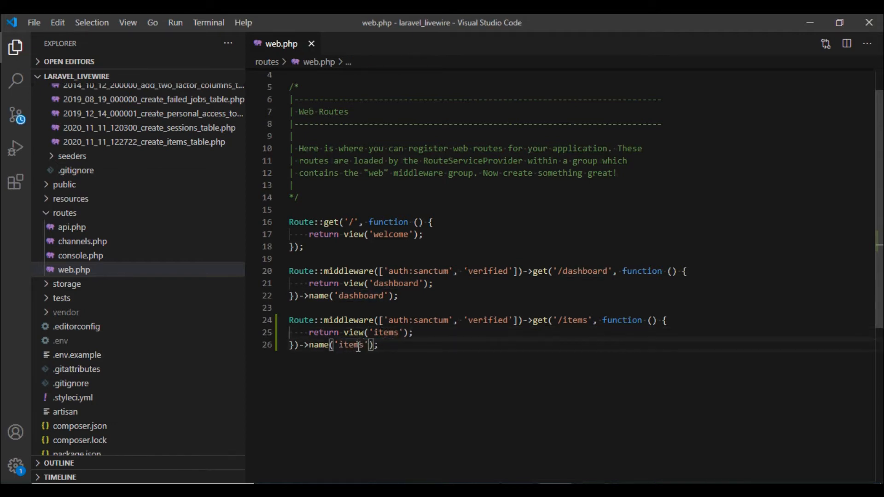
mouse_move(95, 205)
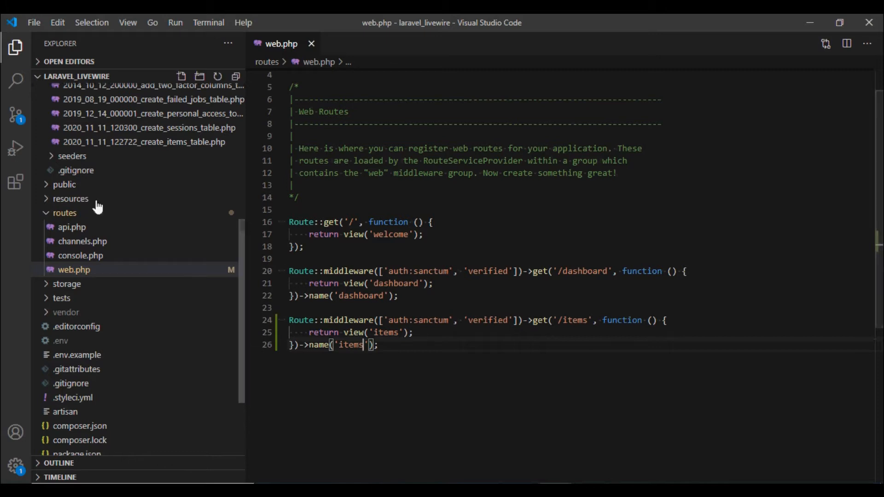
Step: In navigation-dropdown.blade.php, add a second x-jet-nav-link to route items, active on items, labelled Items
left_click(71, 198)
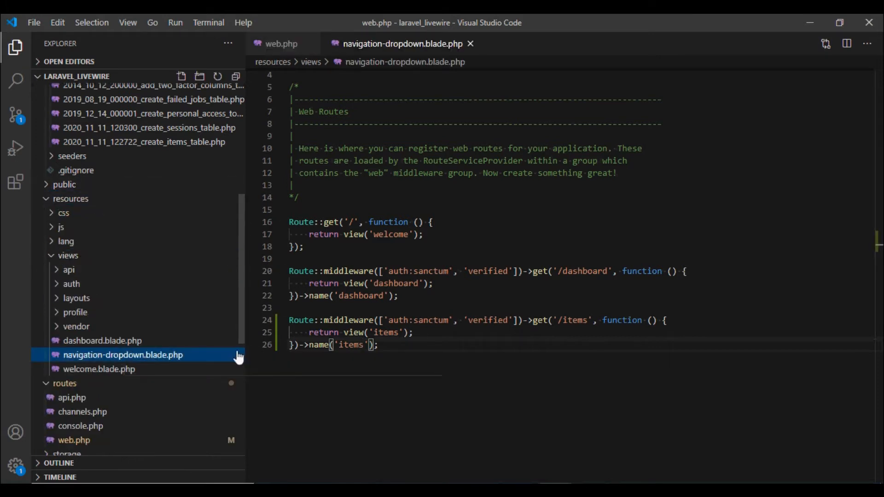
left_click(122, 354)
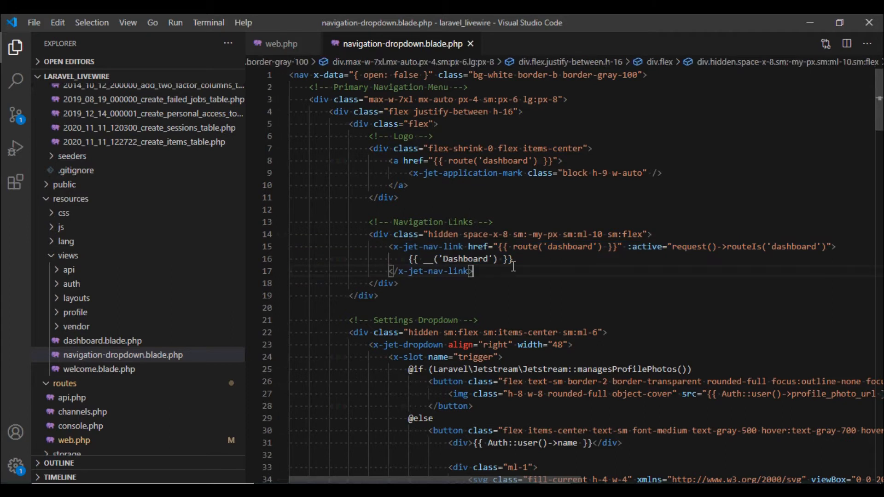
key("enter")
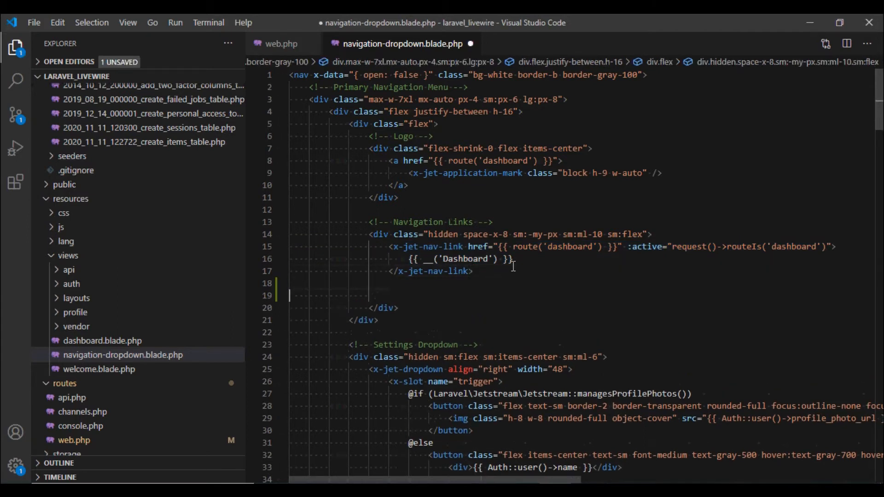
type("<x-jet-nav-link href=\"{{ route('dashboard') }}\" :active=\"request()->routeIs('dashboard')\">")
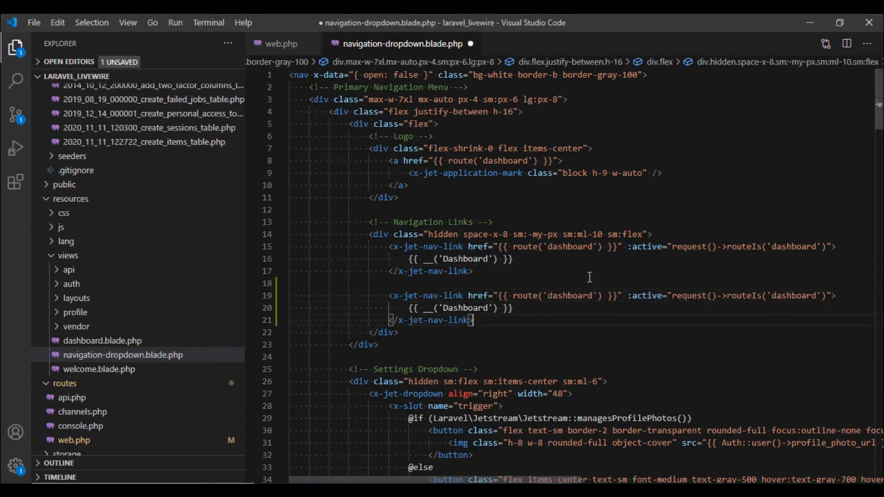
type("items")
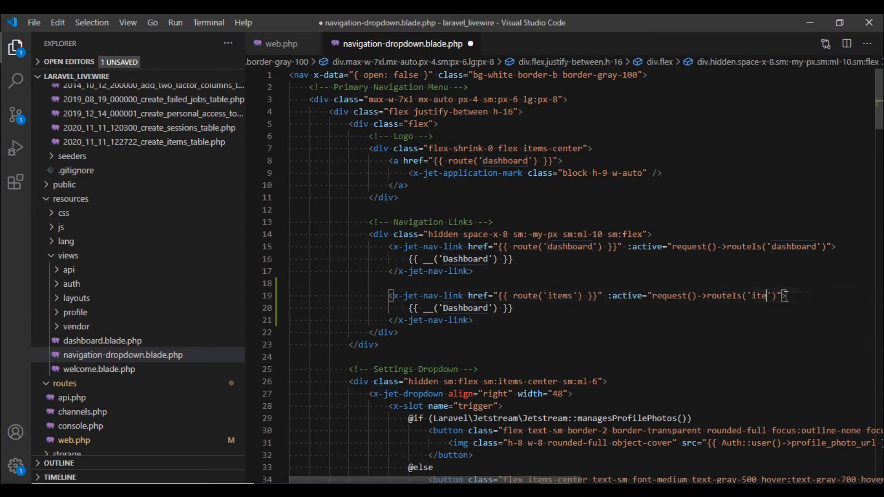
double_click(464, 307)
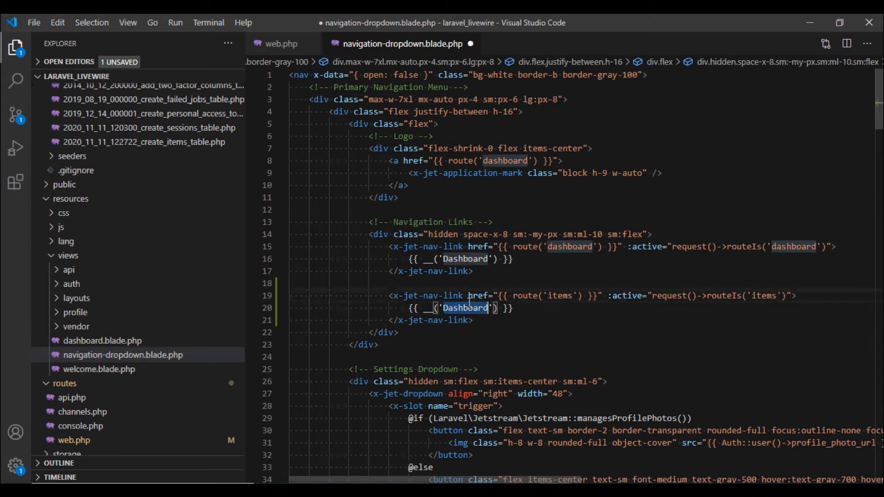
type("Items")
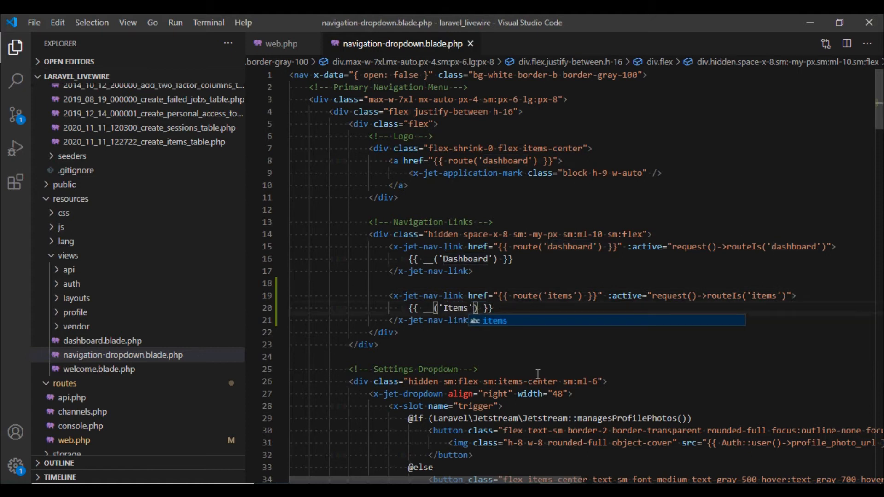
Step: Scroll down the navigation template to the Responsive Navigation Menu section
scroll("down", 3)
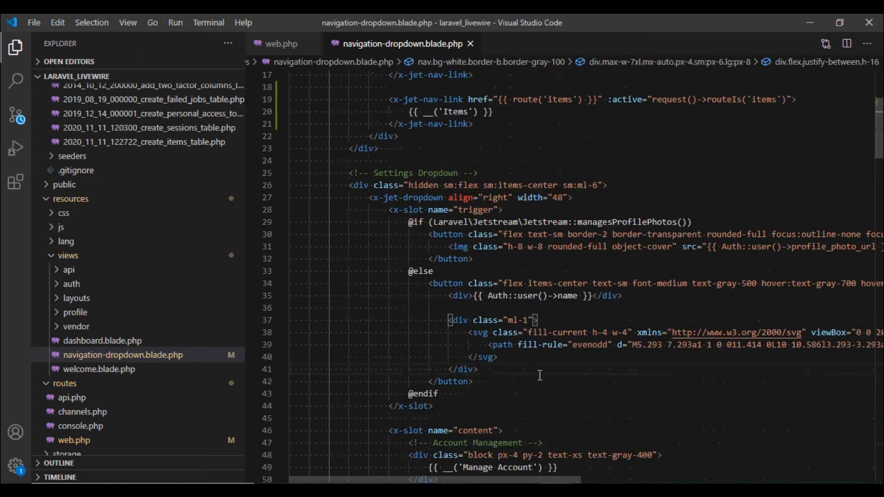
scroll("down", 3)
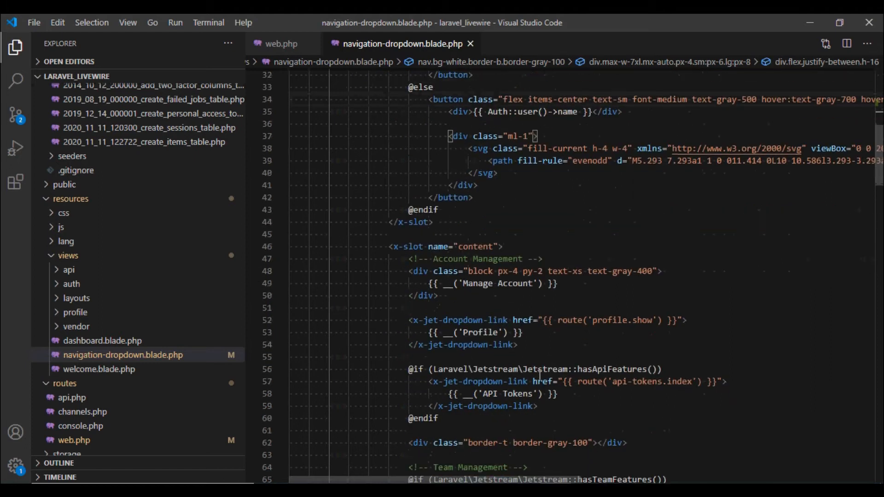
scroll("down", 3)
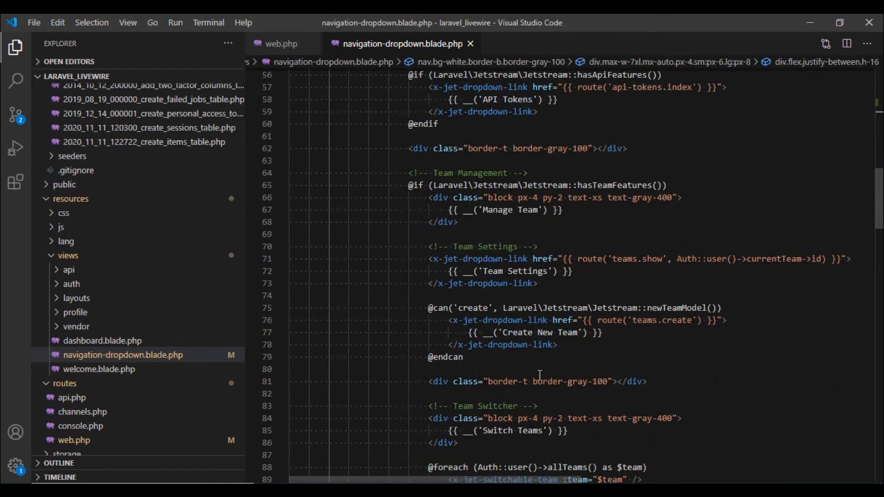
scroll("down", 3)
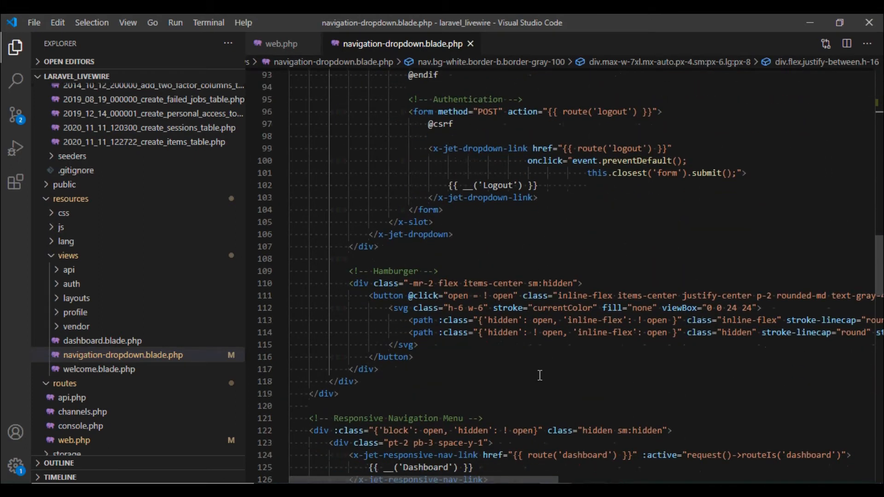
scroll("down", 3)
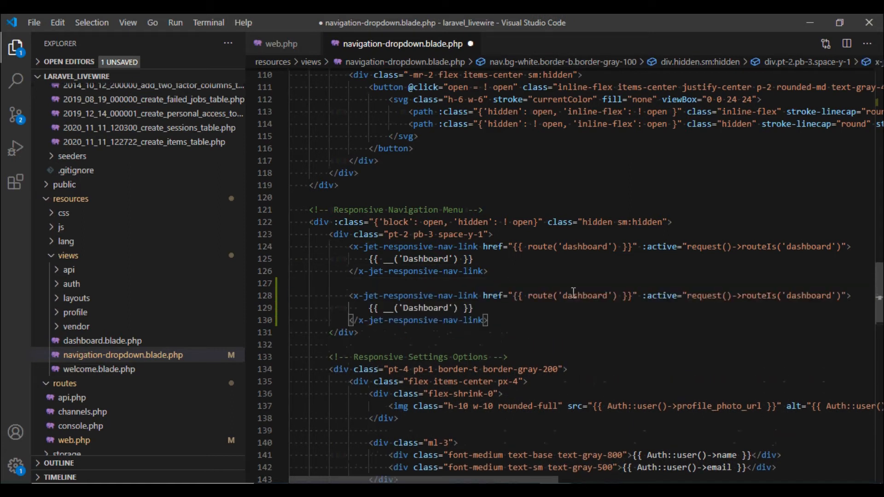
Step: Point the duplicated x-jet-responsive-nav-link at route items, active on items, labelled Items
type("items")
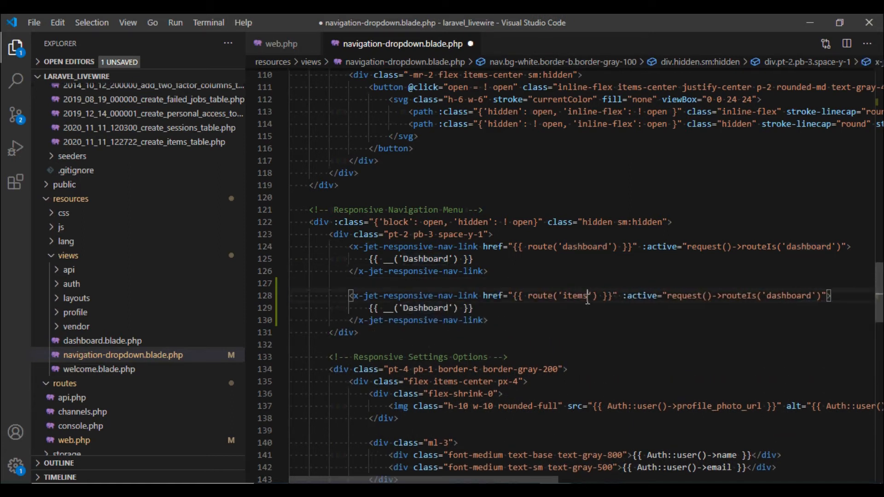
double_click(789, 296)
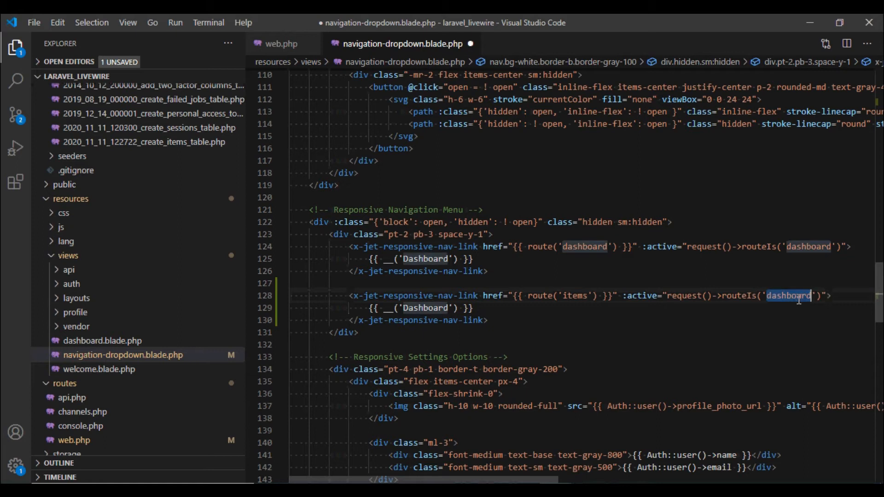
type("items")
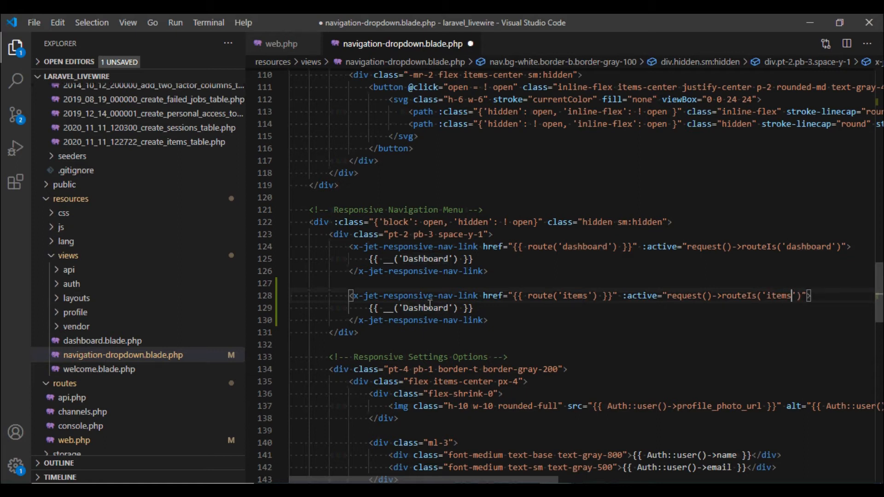
type("Items")
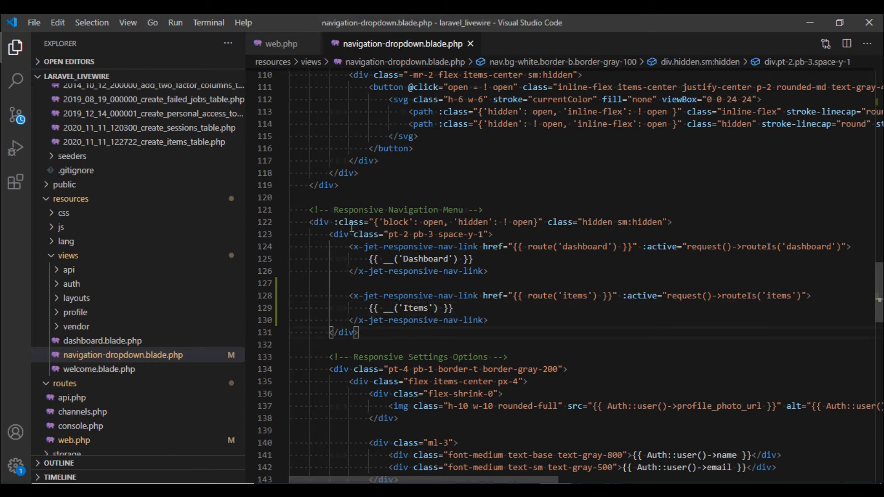
mouse_move(107, 343)
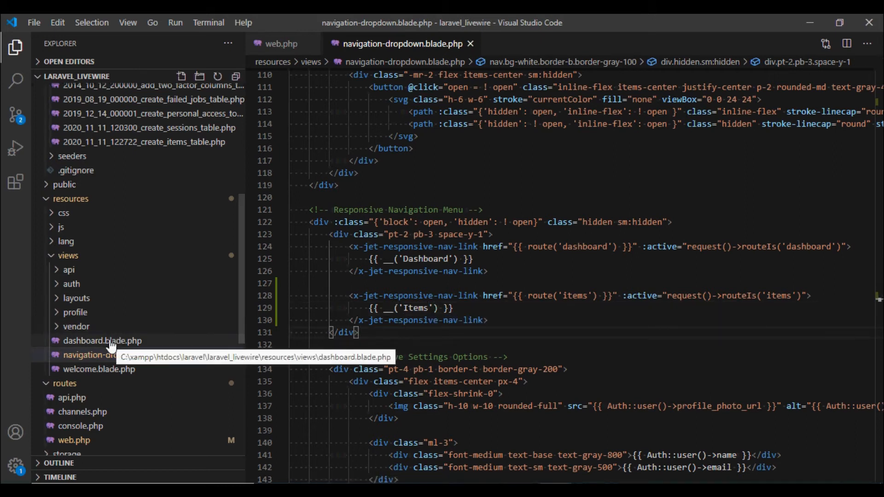
Step: Copy dashboard.blade.php in resources/views as a new items.blade.php view
left_click(122, 355)
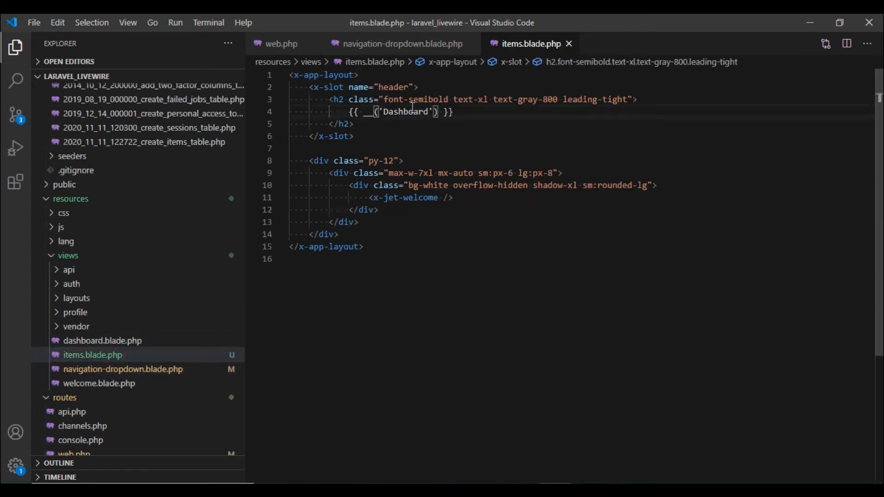
Step: Change the items view heading and body to Items, then visit the Items page in the browser
type("Item")
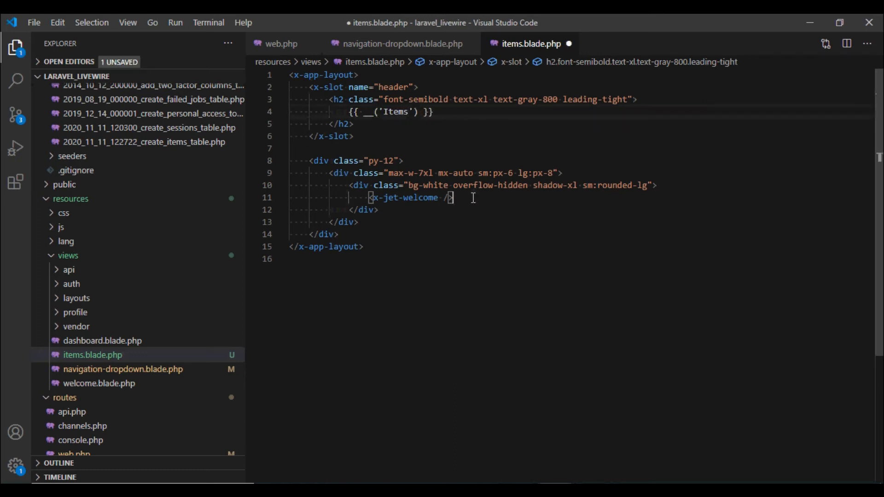
type("Ite")
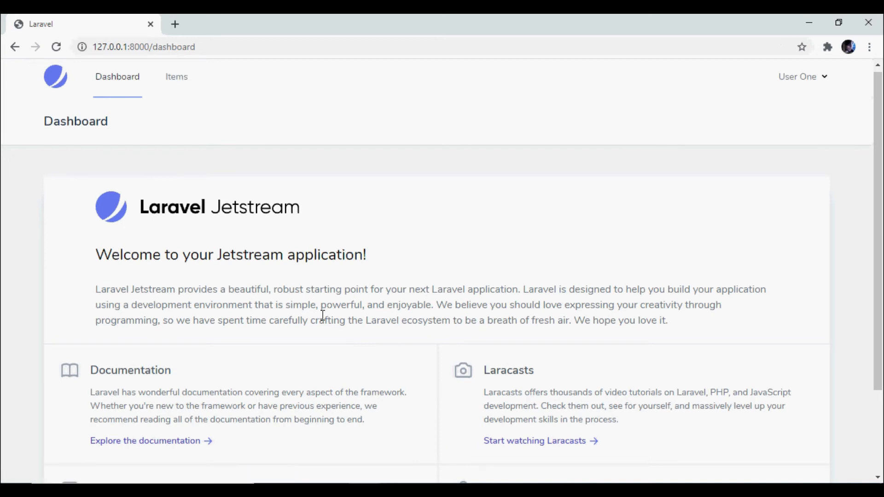
left_click(177, 76)
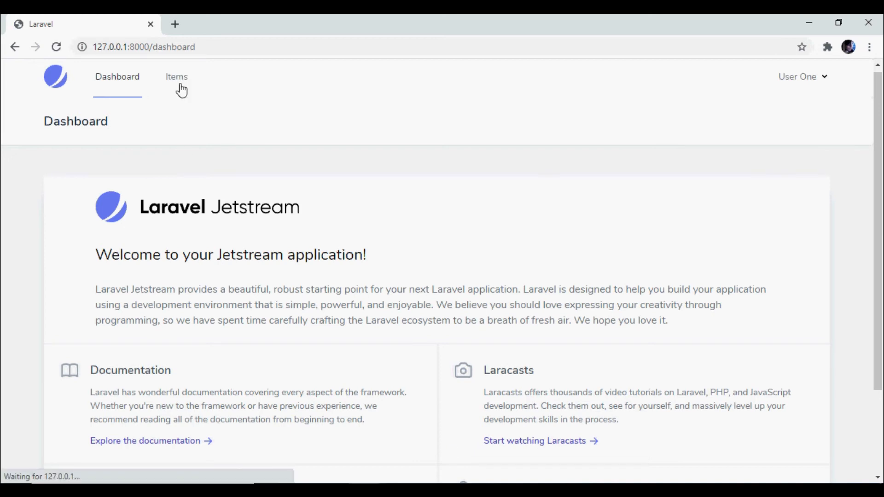
mouse_move(369, 165)
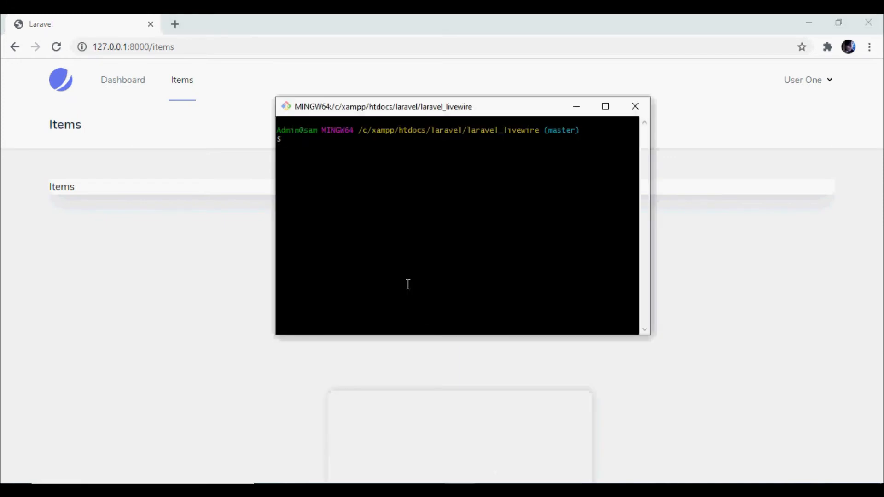
Step: Run 'php artisan make:livewire items' in Git Bash and decline the starring prompt
type("php ar")
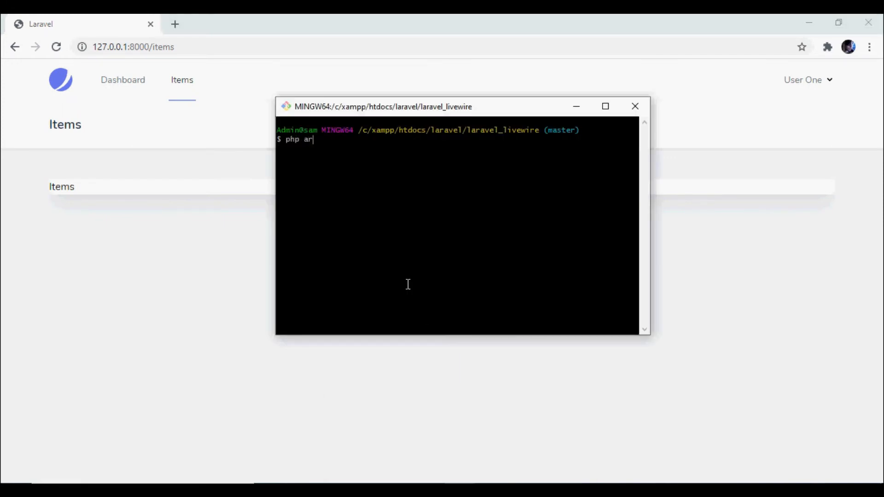
type("tisan make:l")
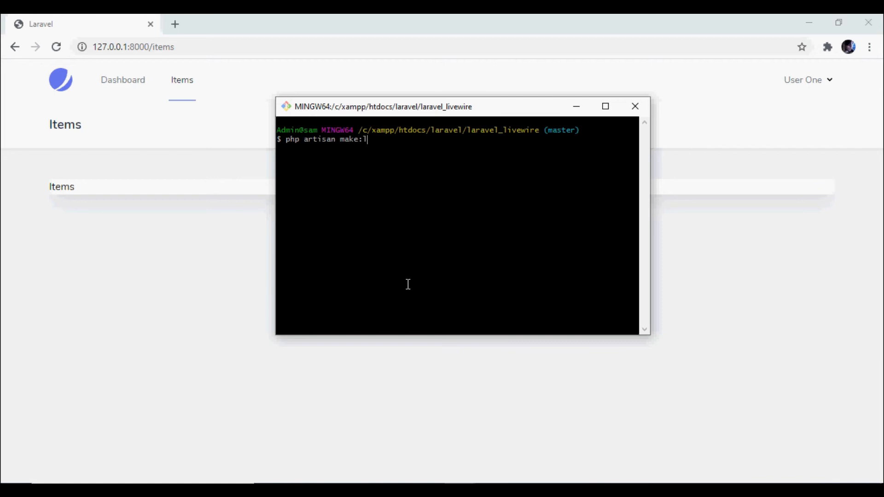
type("ivewire")
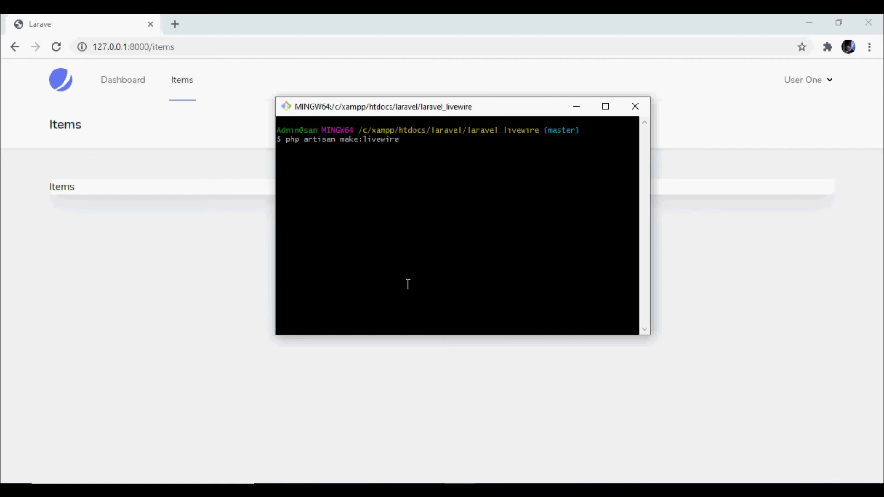
type("items")
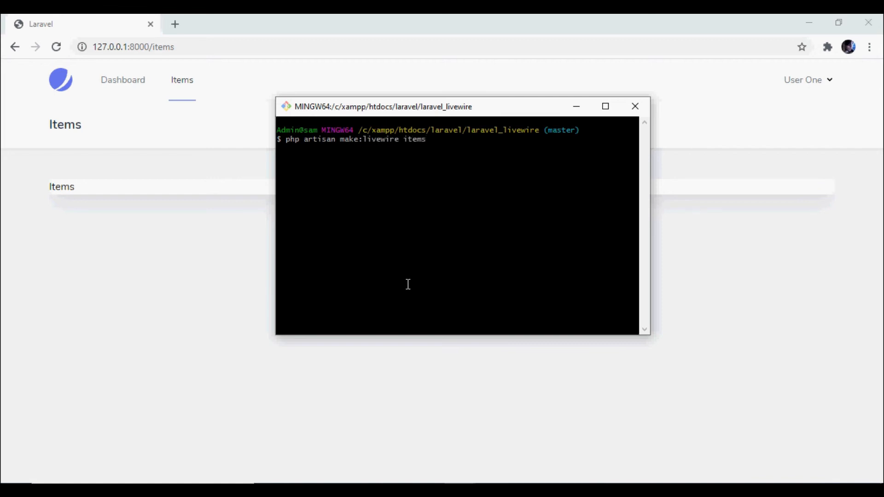
key("Return")
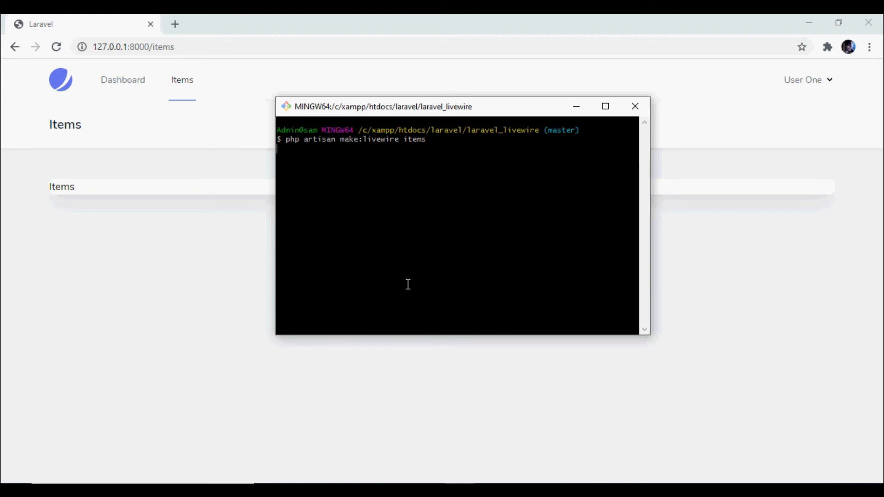
key("Return")
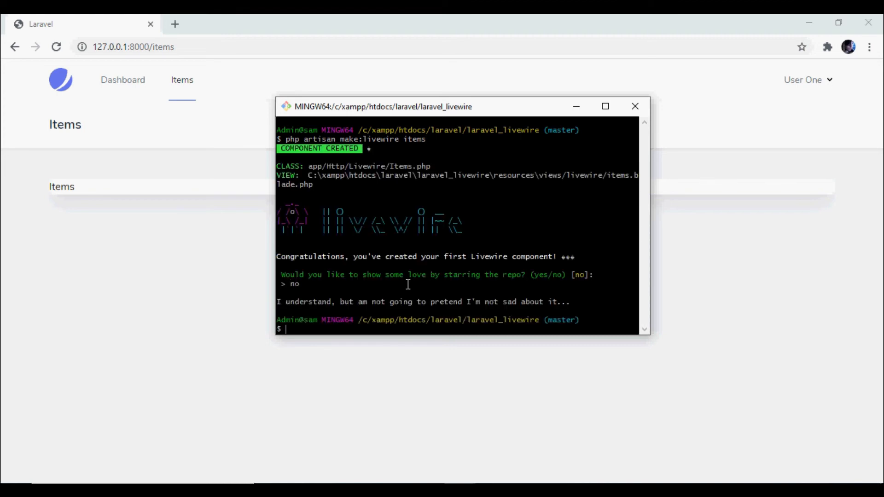
mouse_move(567, 237)
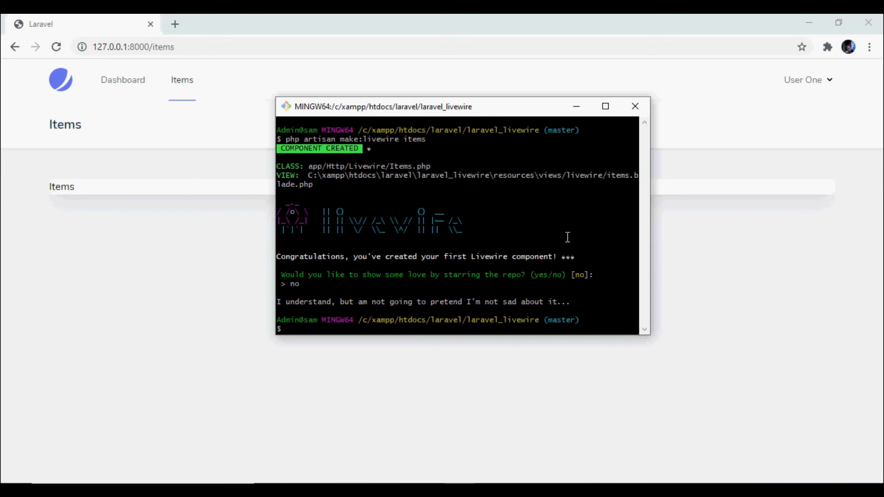
mouse_move(698, 303)
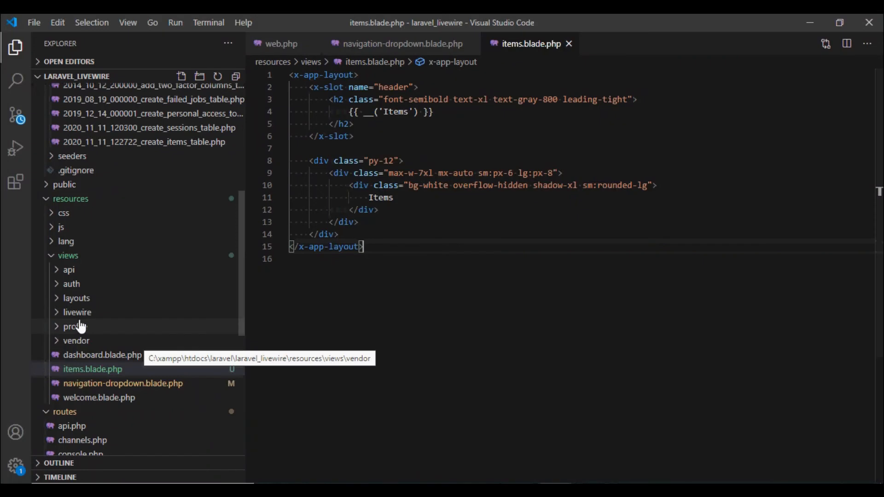
Step: Write 'Coming from the Livewire Component' in views/livewire/items.blade.php and save it
left_click(77, 312)
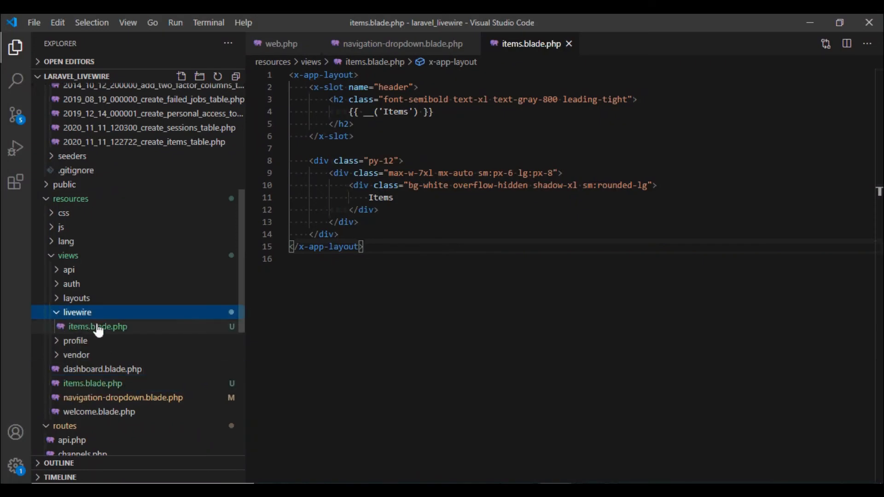
left_click(97, 326)
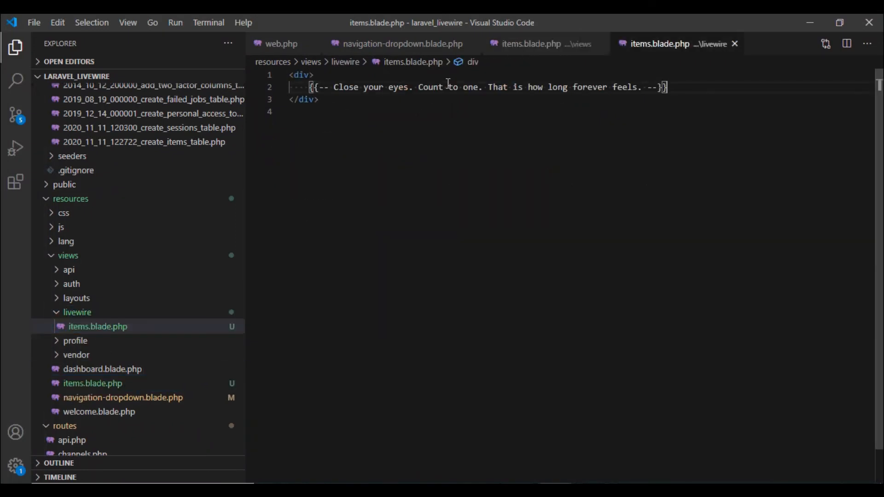
type("Coming from")
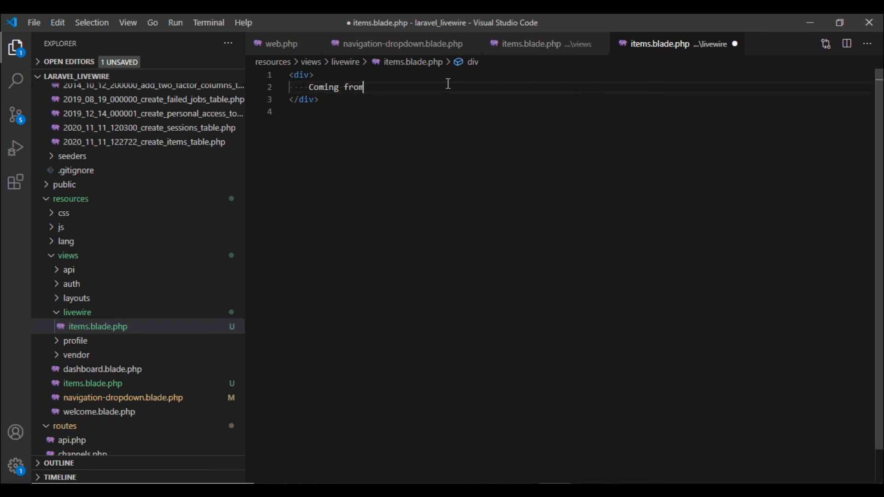
type("the Livewire")
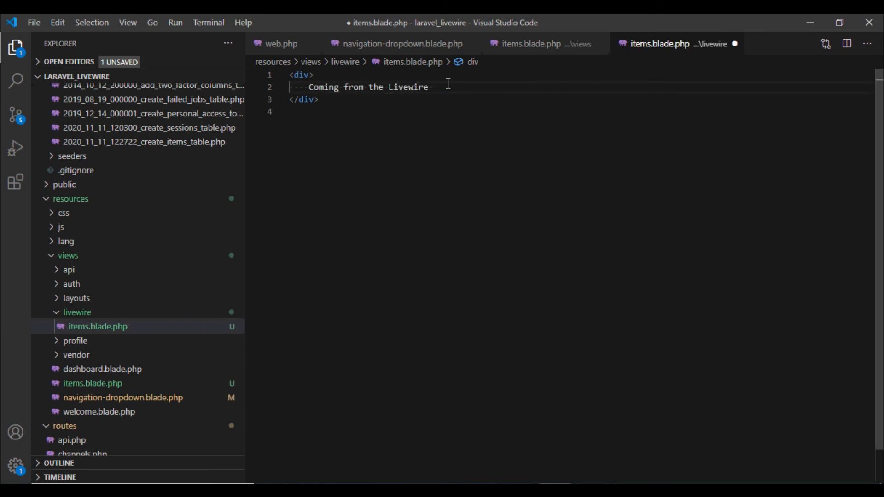
type("Component")
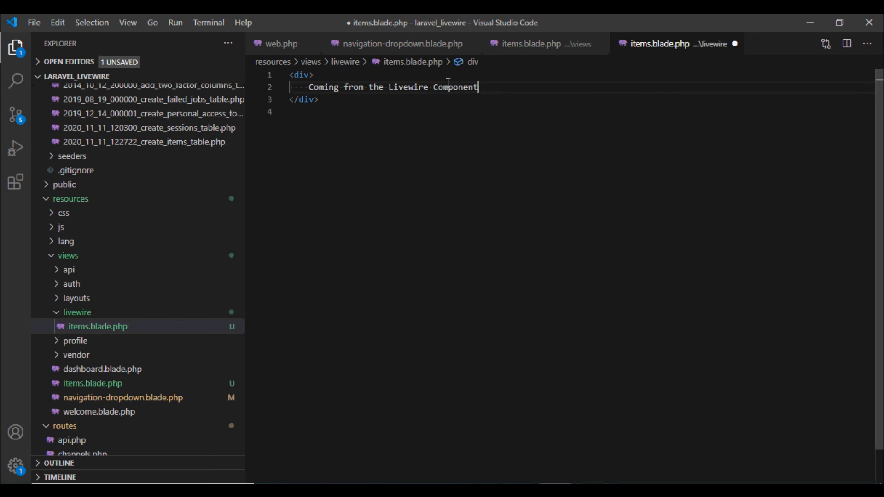
key("ctrl+s")
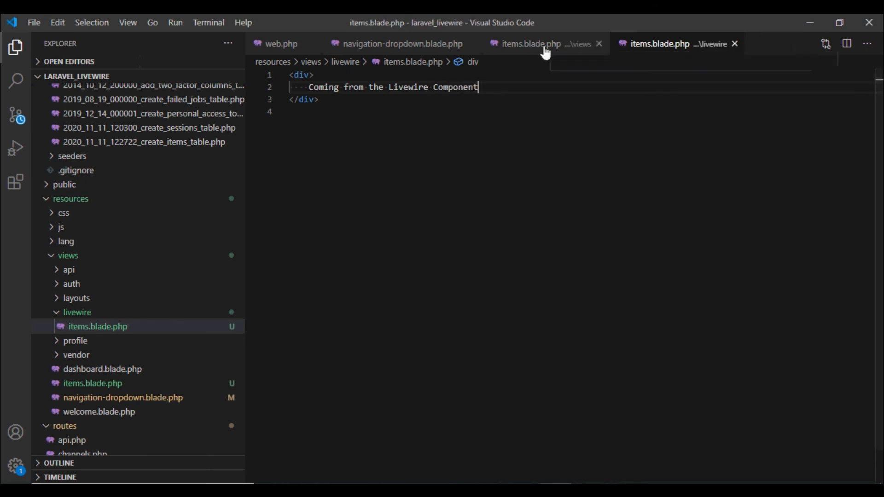
Step: Replace the Items placeholder in views/items.blade.php with <livewire:items />
left_click(530, 44)
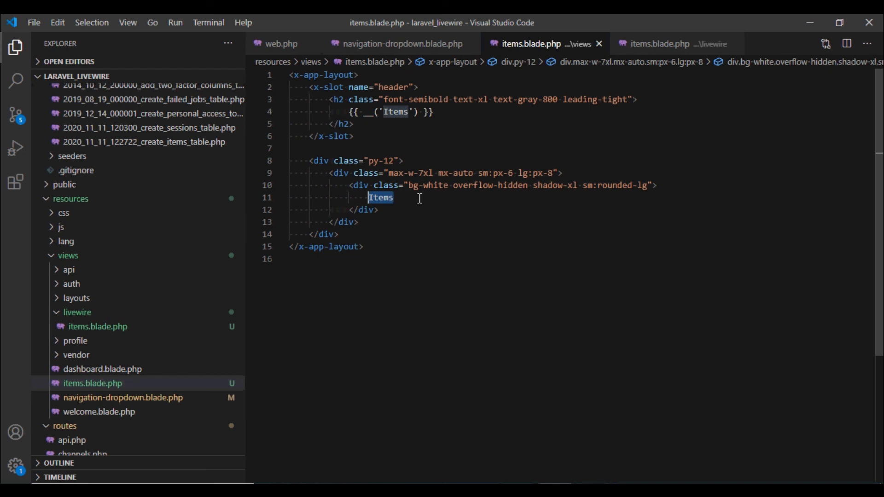
type("<")
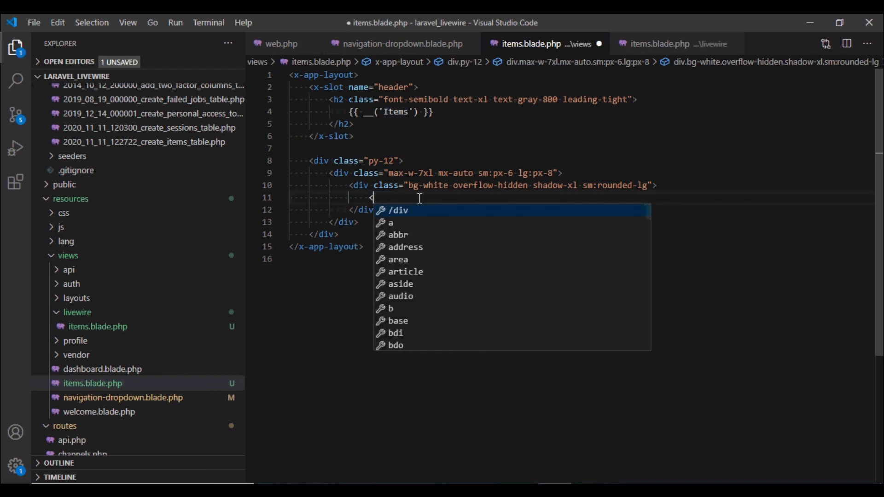
type("livewire:")
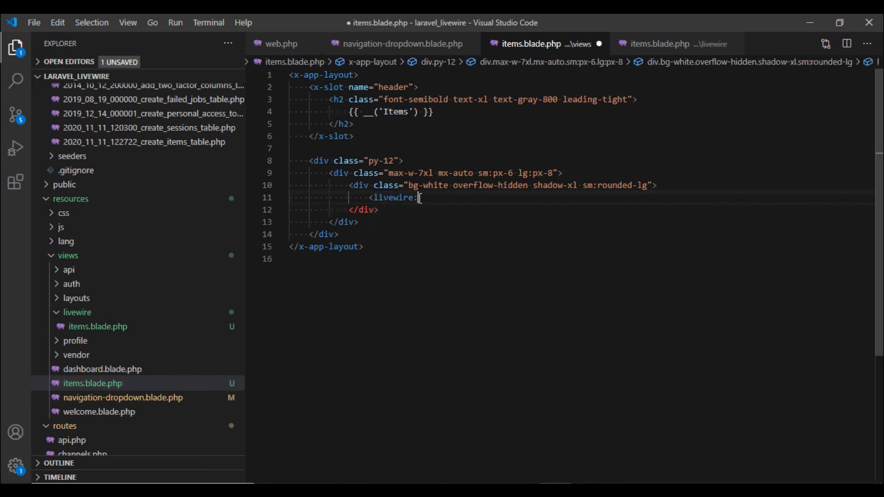
type("items /")
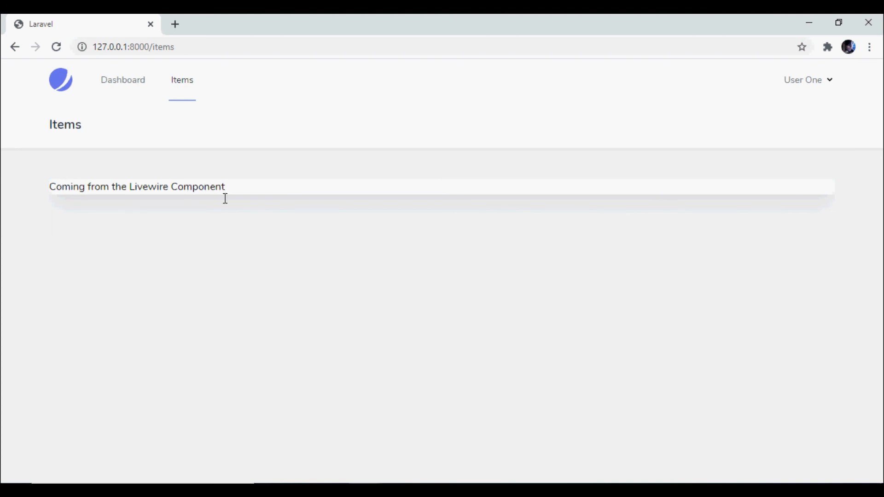
mouse_move(279, 231)
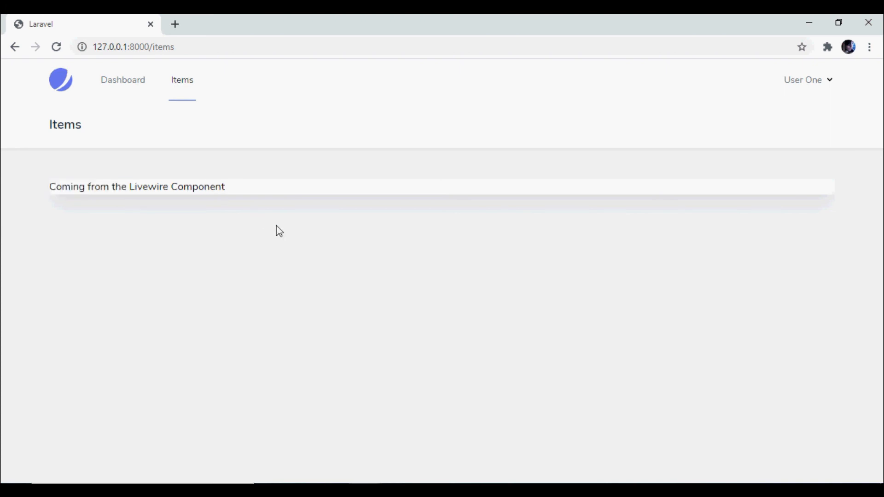